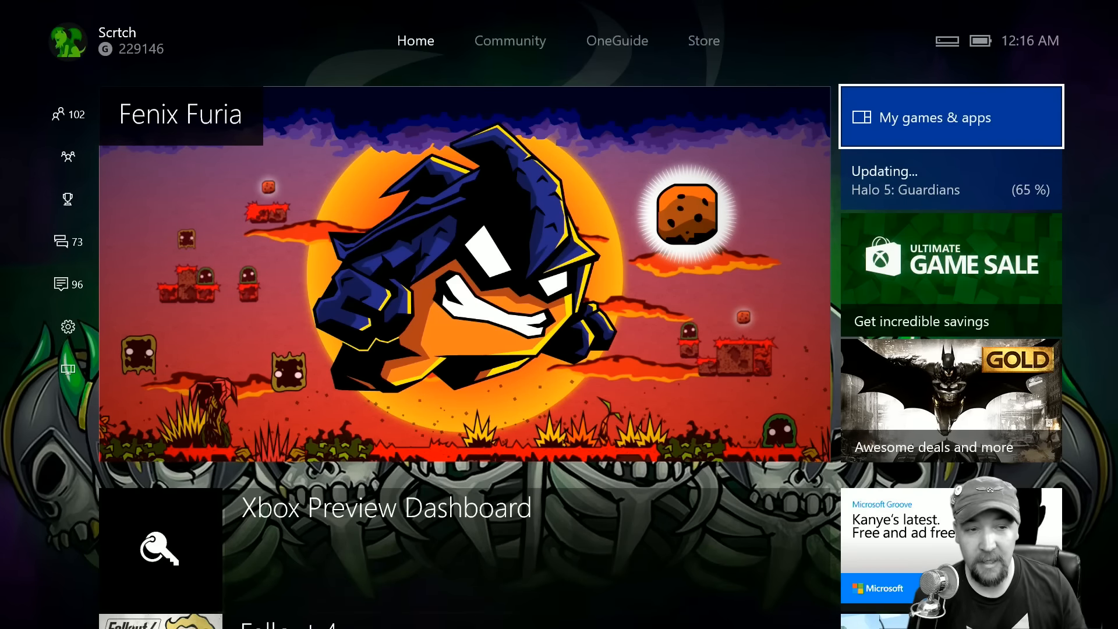
# Open My games & apps and browse Games, Ready to install, then the Rocket League update.
pyautogui.click(950, 117)
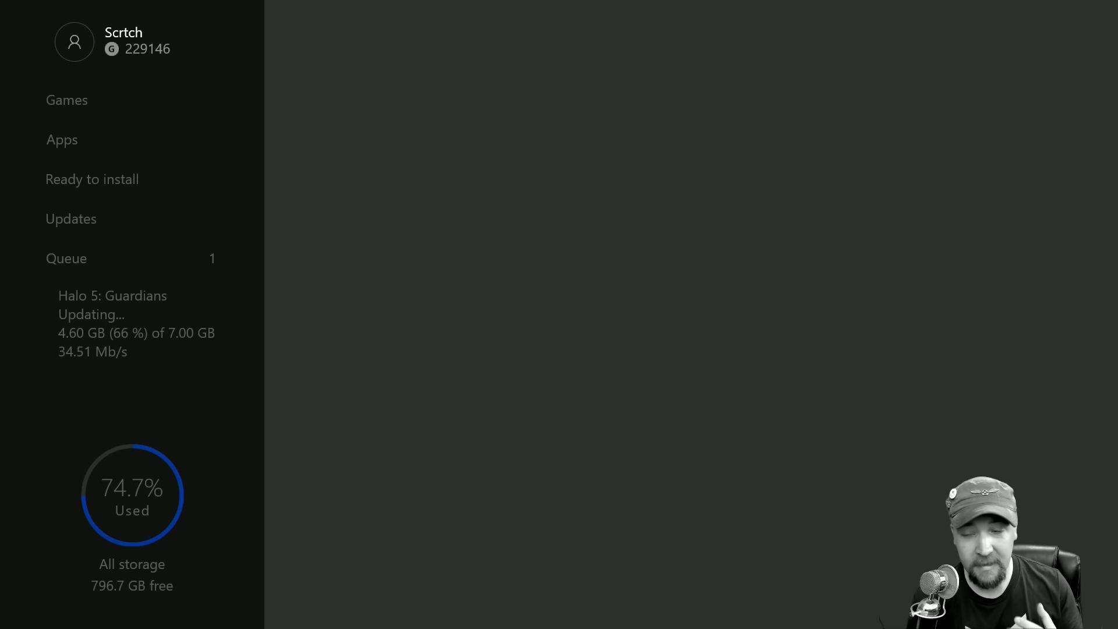
pyautogui.click(67, 100)
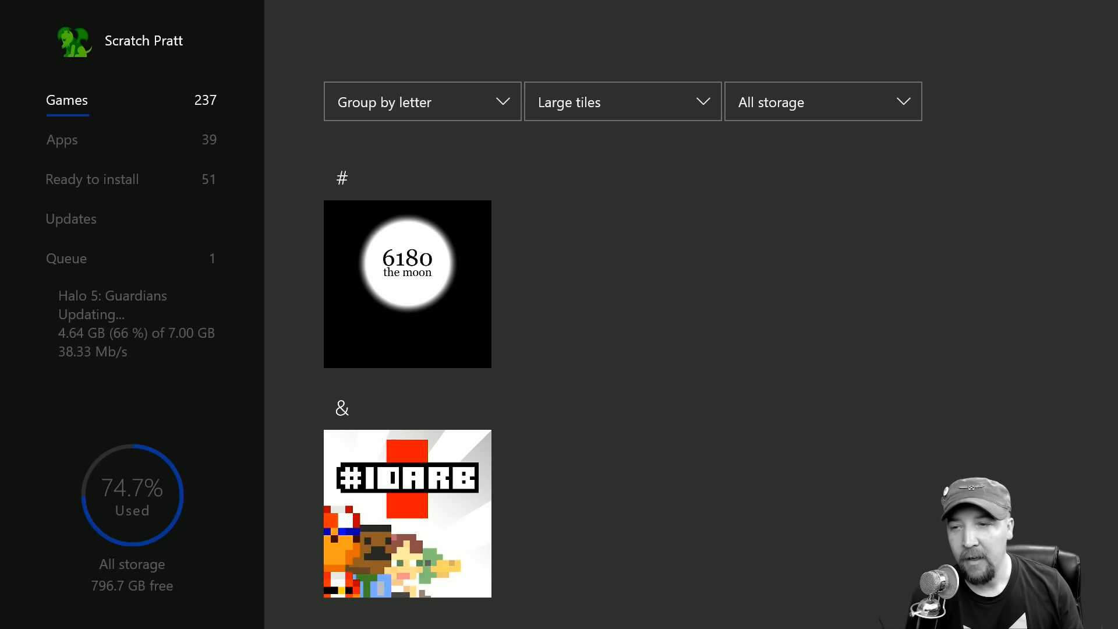
pyautogui.click(61, 139)
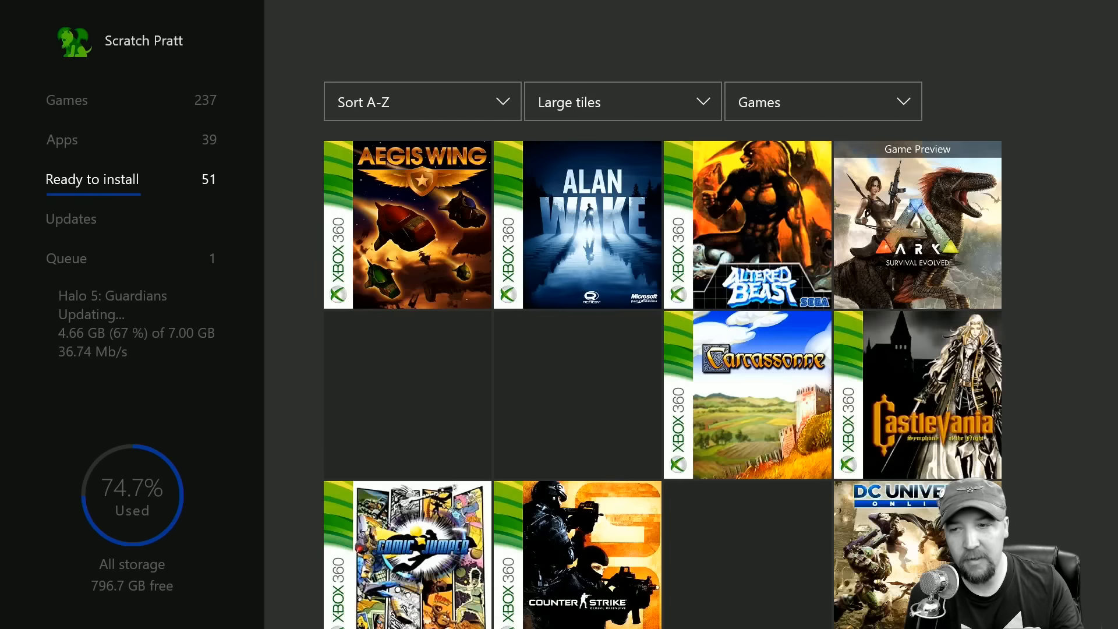
pyautogui.click(70, 218)
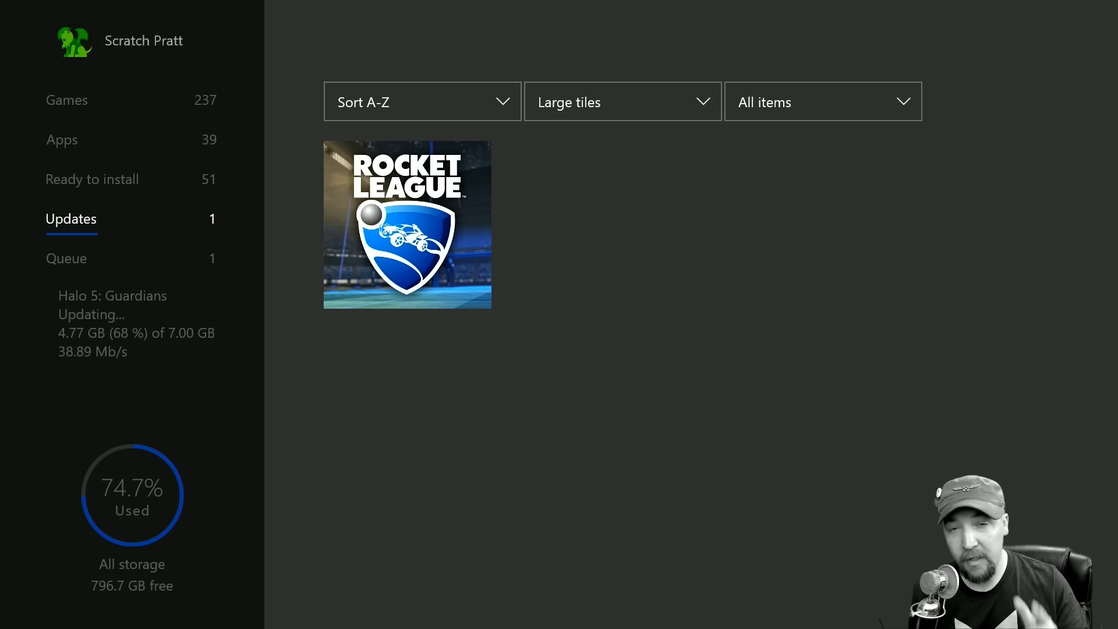
# Switch to Apps, then back to Games to reach Fallout 4 among F titles.
pyautogui.click(62, 139)
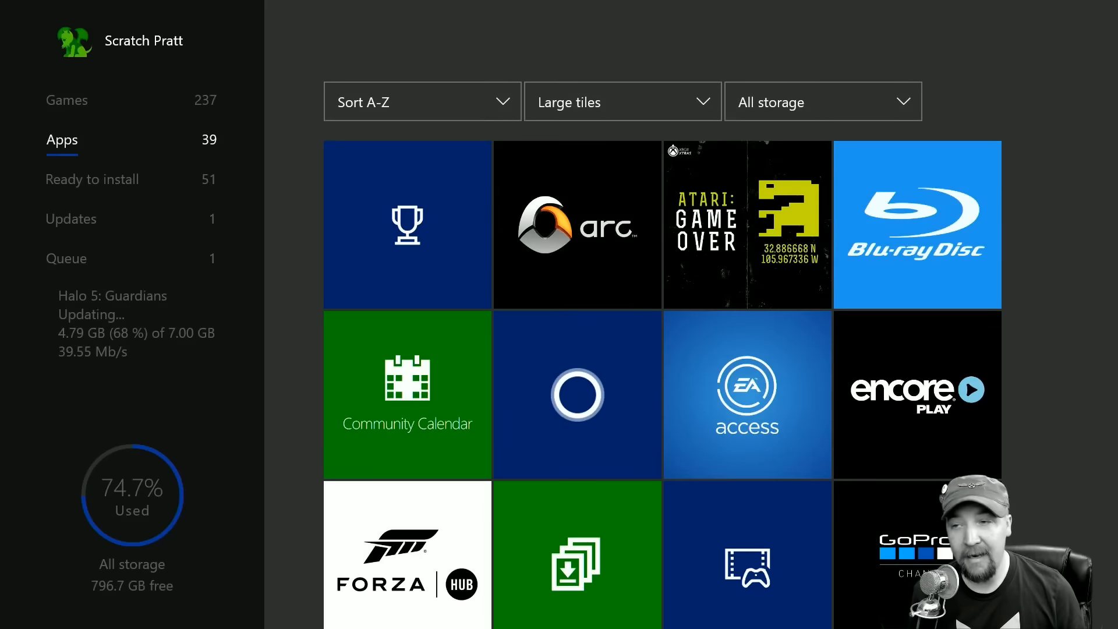
pyautogui.click(66, 100)
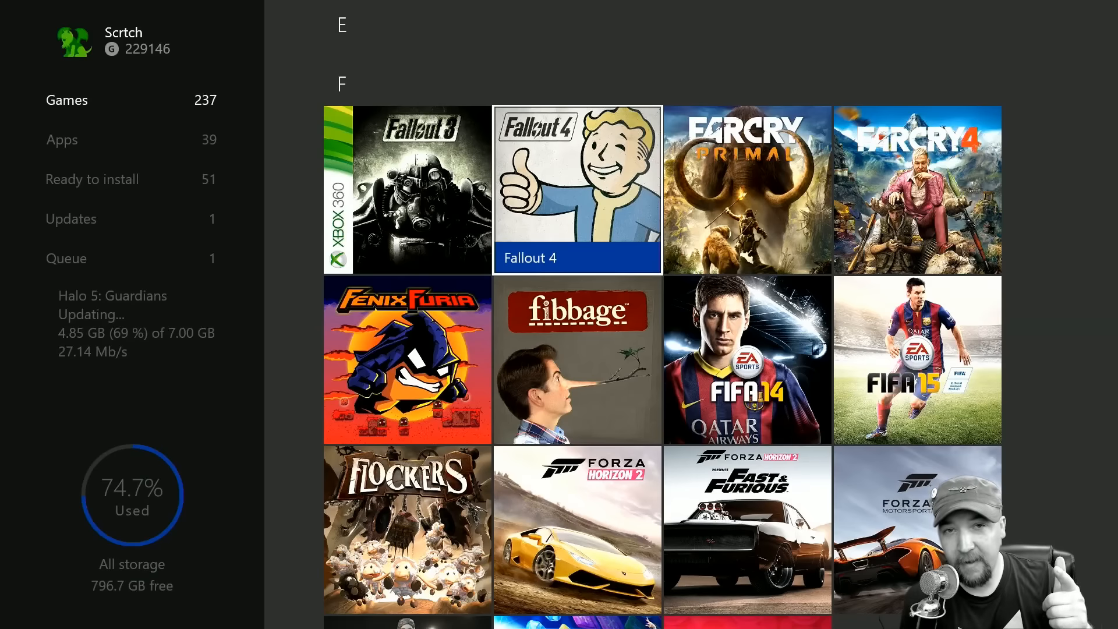
# Uninstall Fallout 4's 30.1 GB base game from Manage game, keeping its four add-ons.
pyautogui.click(576, 175)
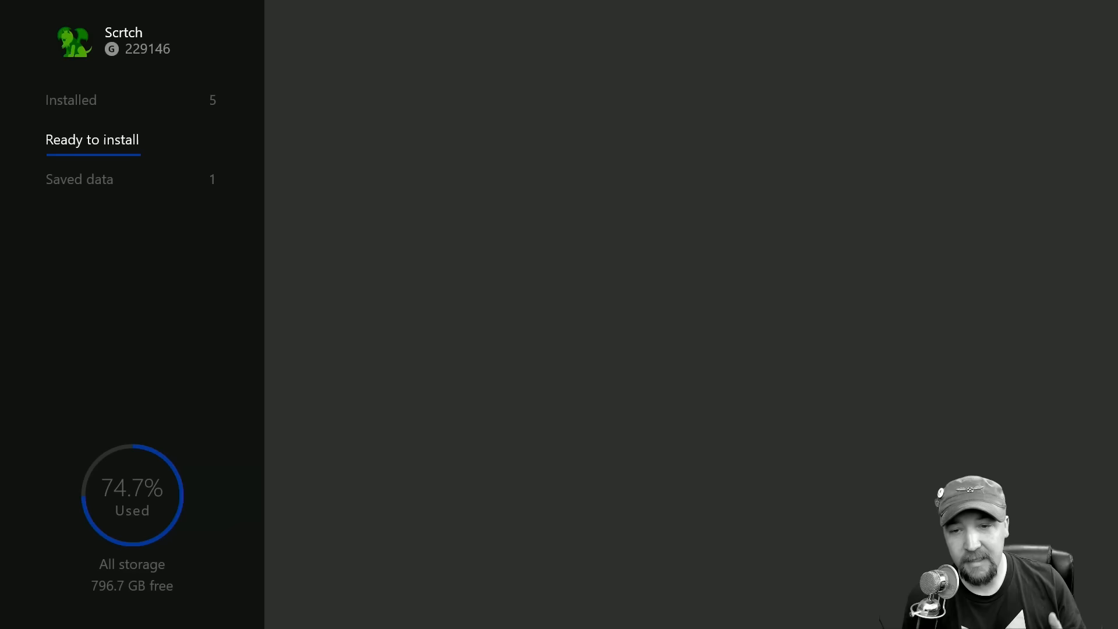
pyautogui.click(68, 99)
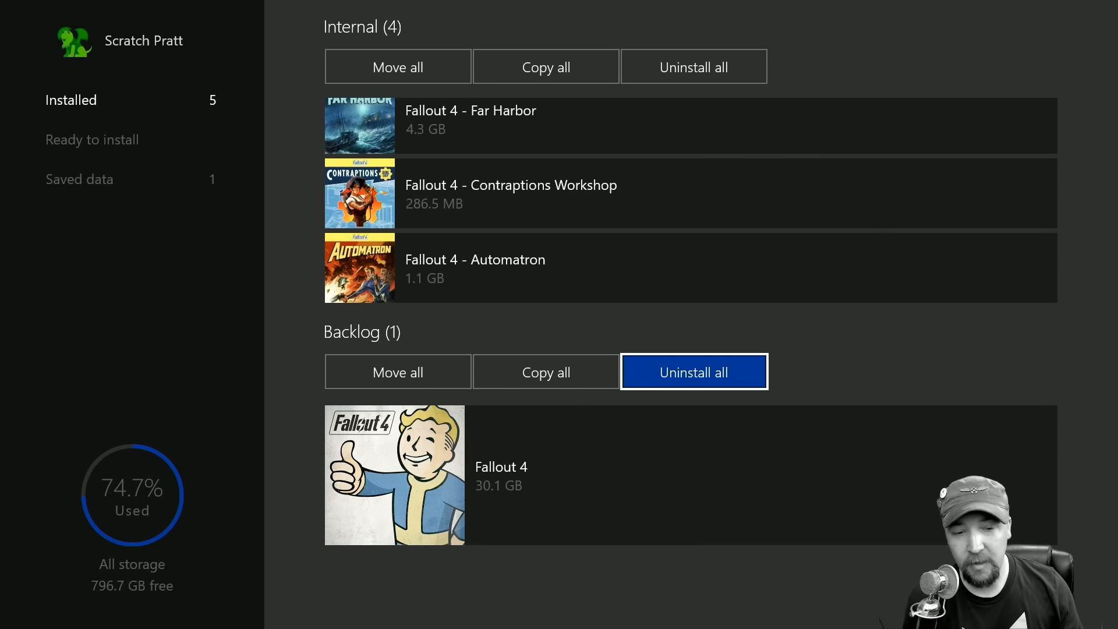
pyautogui.click(694, 371)
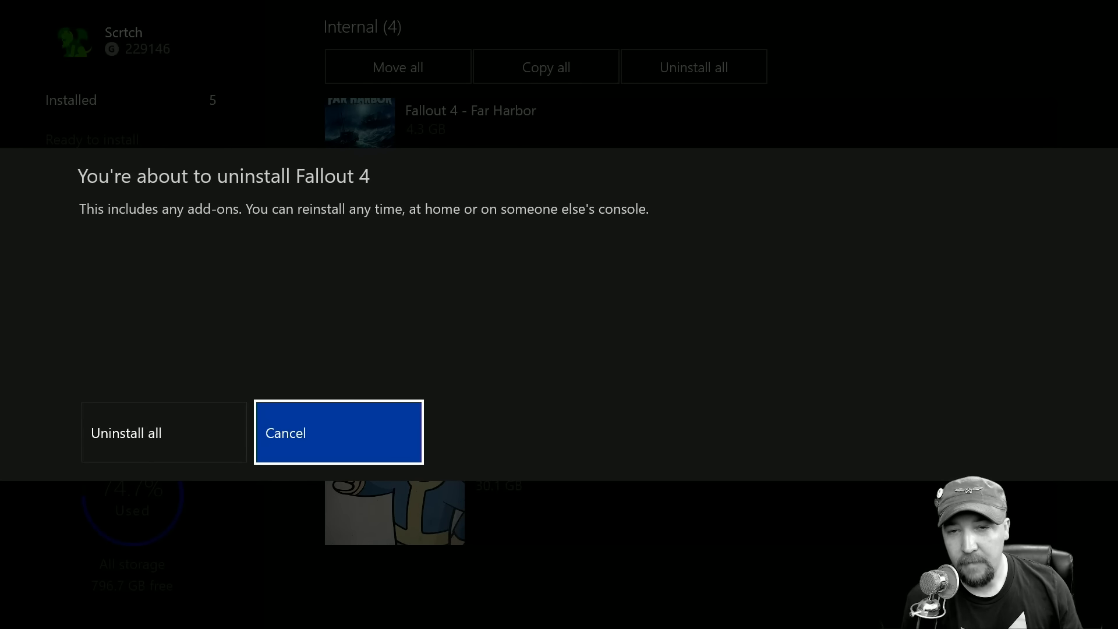
pyautogui.click(338, 431)
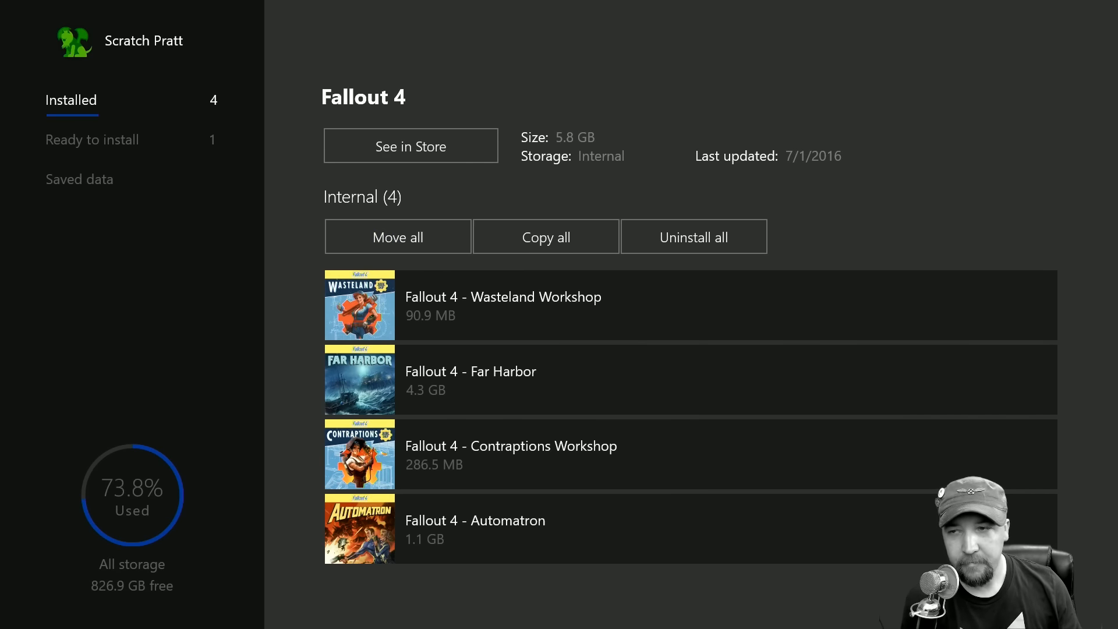
# Confirm Fallout 4 left the Games list, then group Ready to install by letter.
pyautogui.click(92, 139)
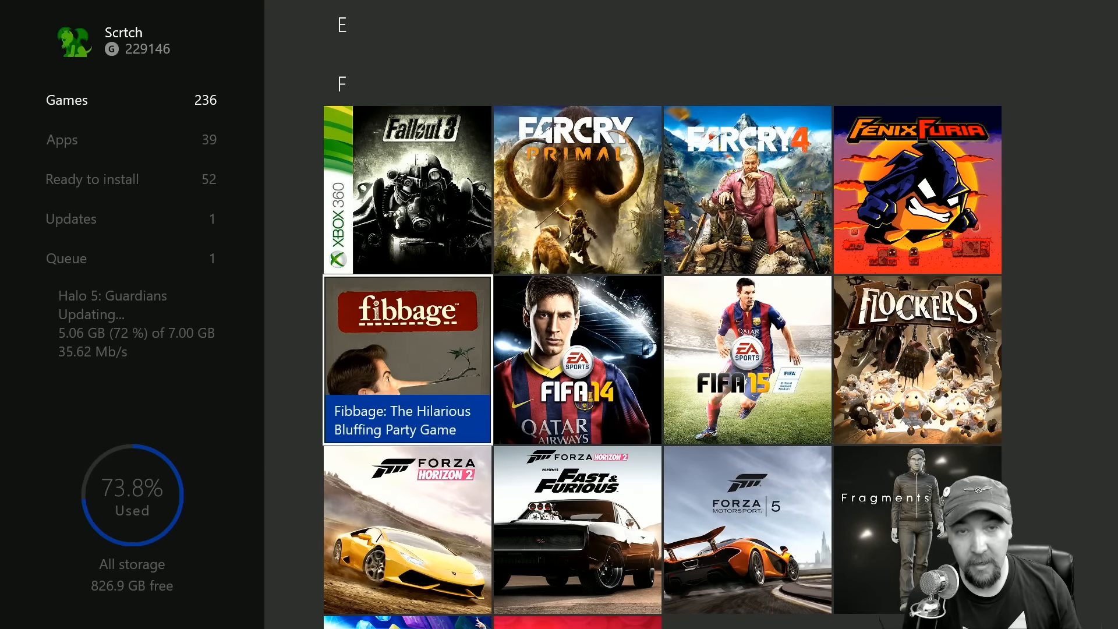
pyautogui.scroll(-3)
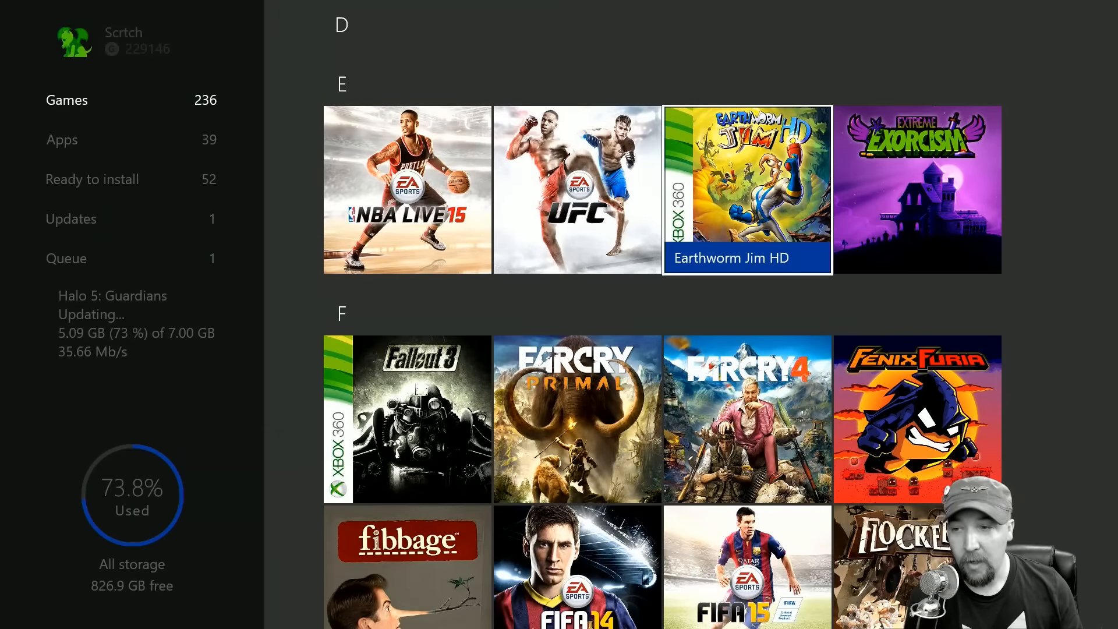
pyautogui.click(62, 139)
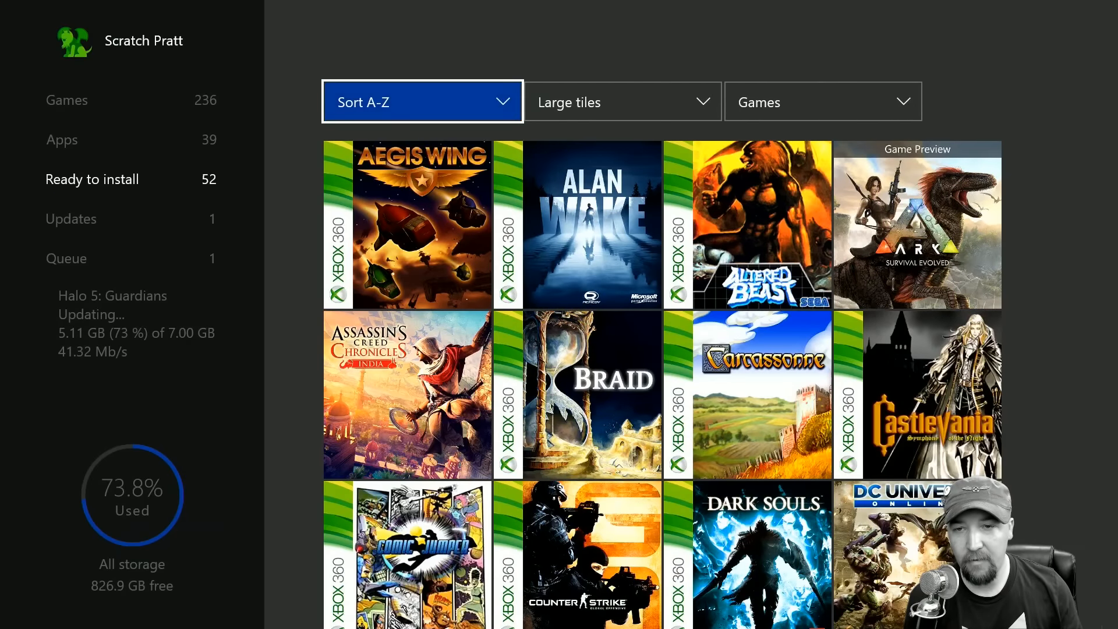
pyautogui.click(422, 101)
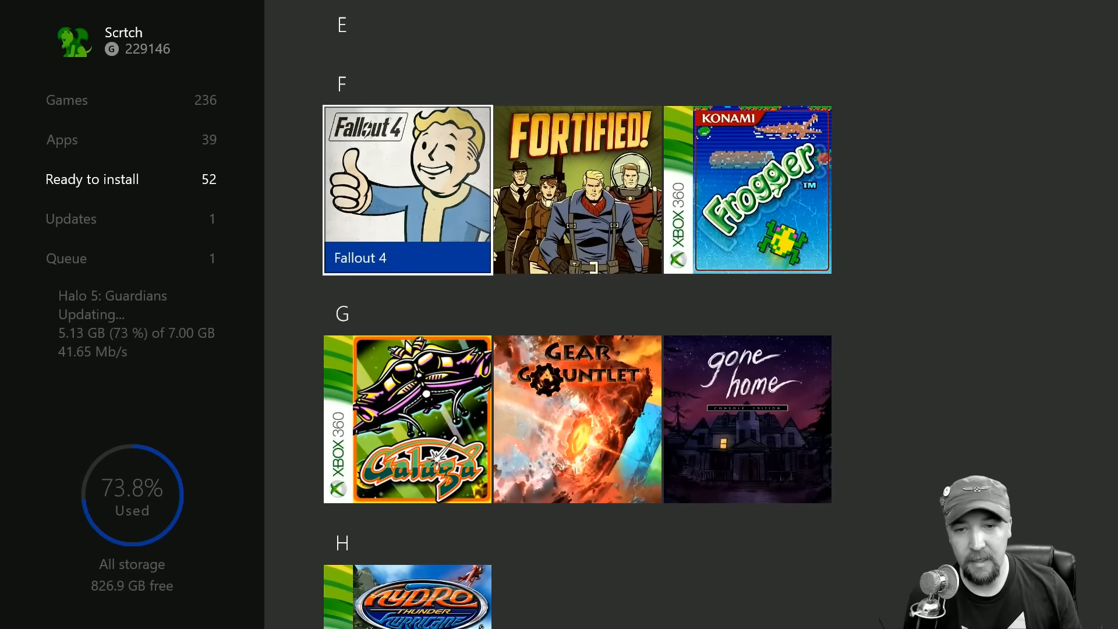
pyautogui.click(407, 187)
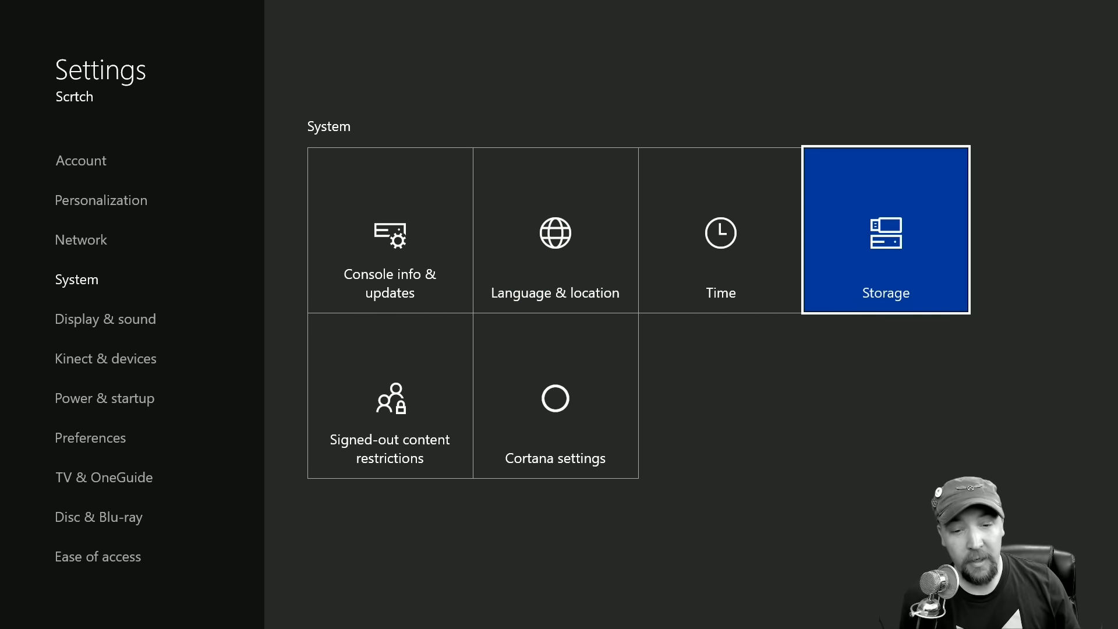
# Open Storage settings and view Fallout 4's four leftover add-ons totalling 5.8 GB.
pyautogui.click(886, 234)
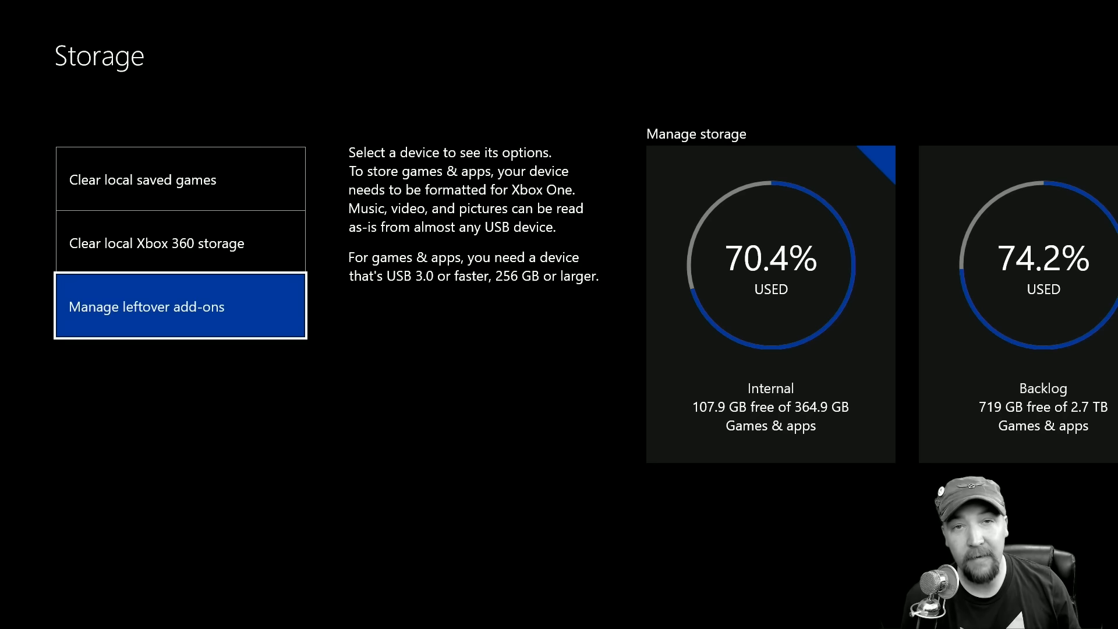
pyautogui.click(180, 305)
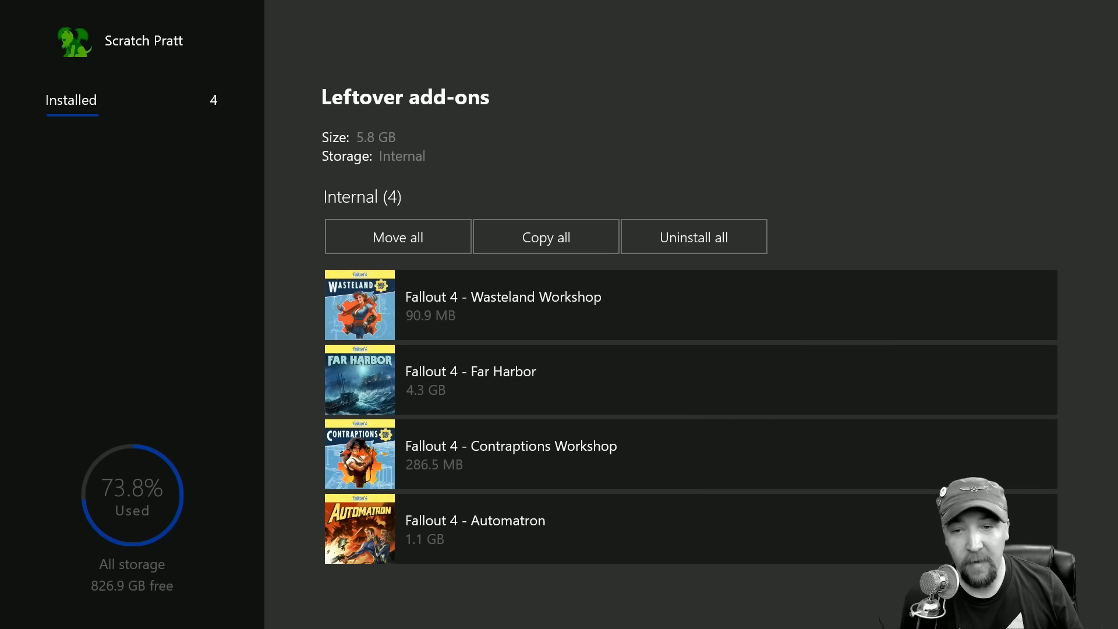